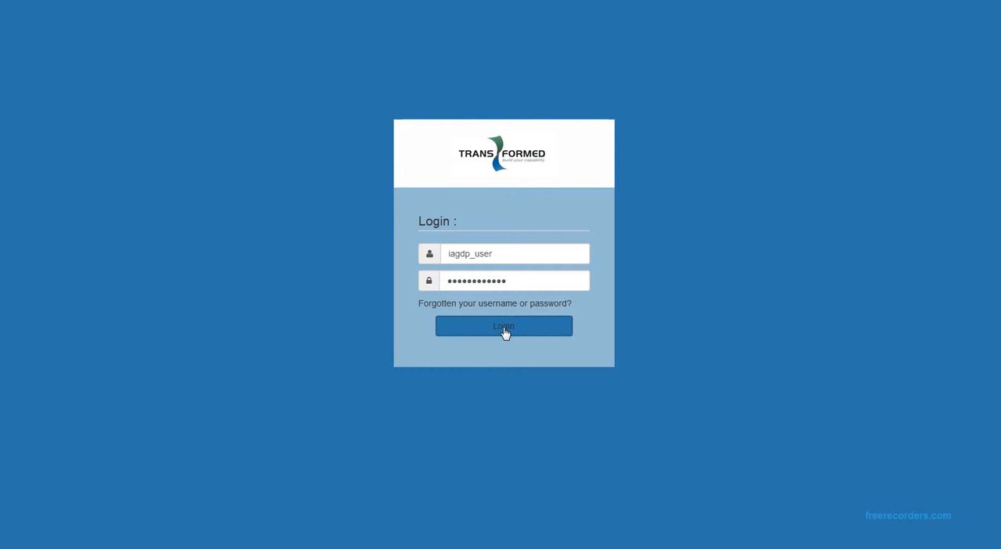
Log in to the Transformed eLearning portal to reach the dashboard
{"action": "left_click", "coordinate": [503, 326]}
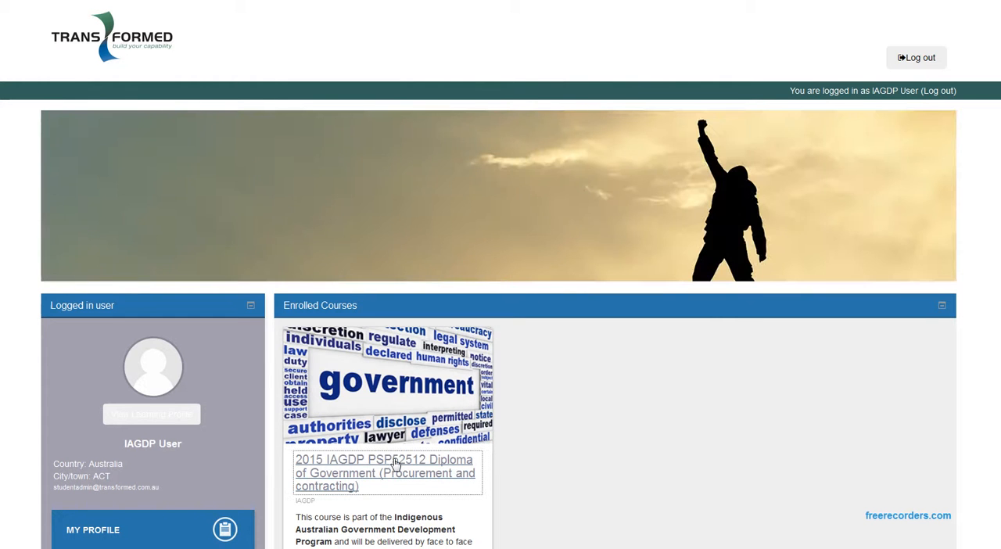
Open the 2015 IAGDP PSP52512 Diploma of Government course from Enrolled Courses
{"action": "left_click", "coordinate": [383, 472]}
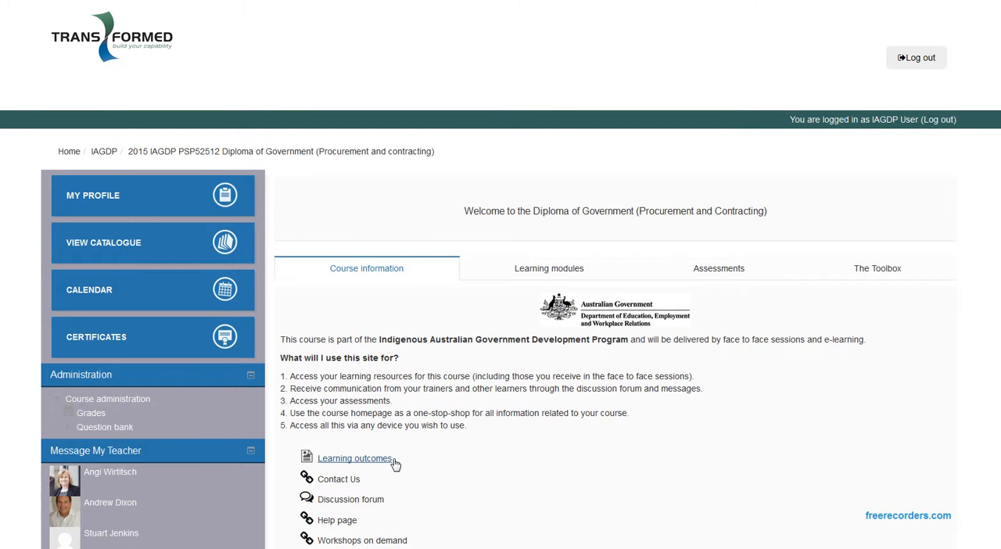
{"action": "mouse_move", "coordinate": [373, 303]}
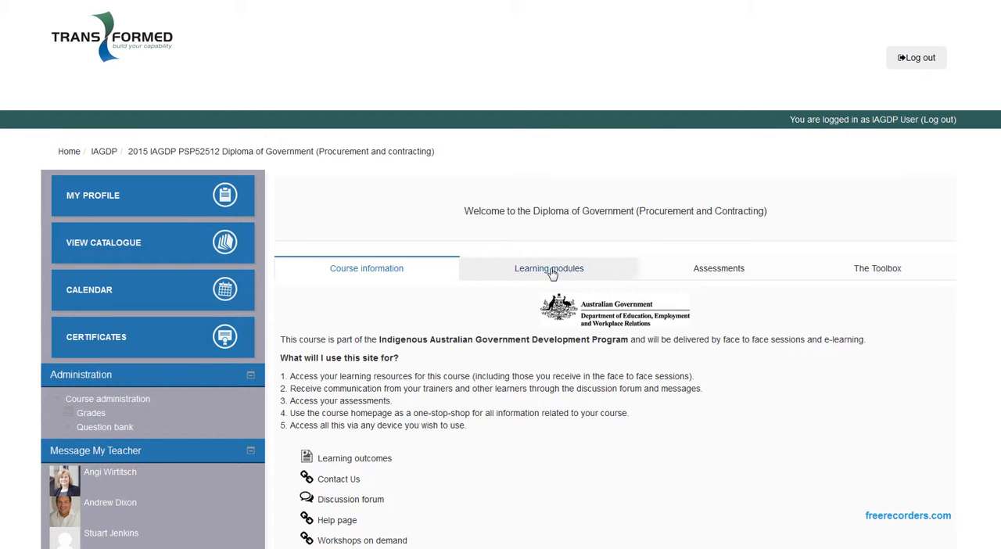
{"action": "mouse_move", "coordinate": [697, 283]}
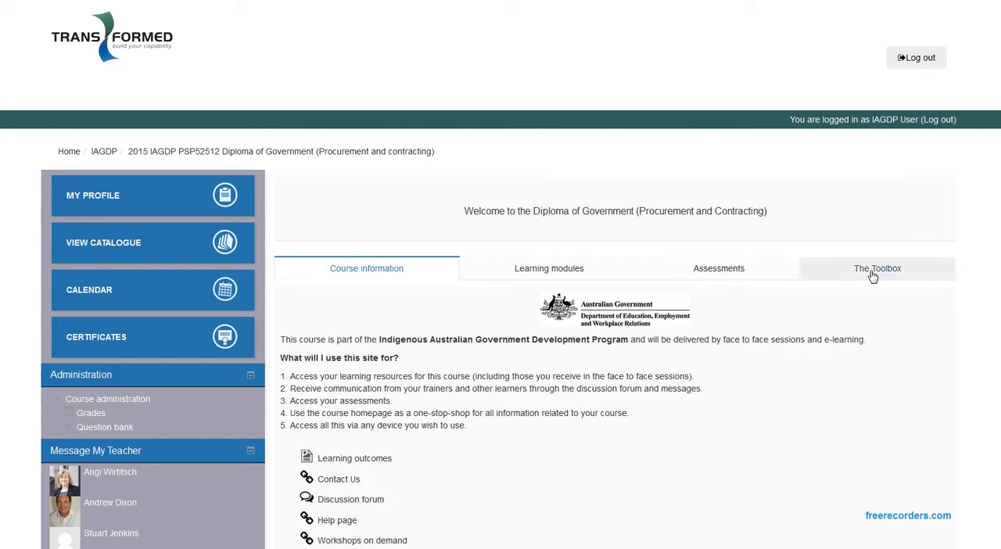
{"action": "mouse_move", "coordinate": [383, 280]}
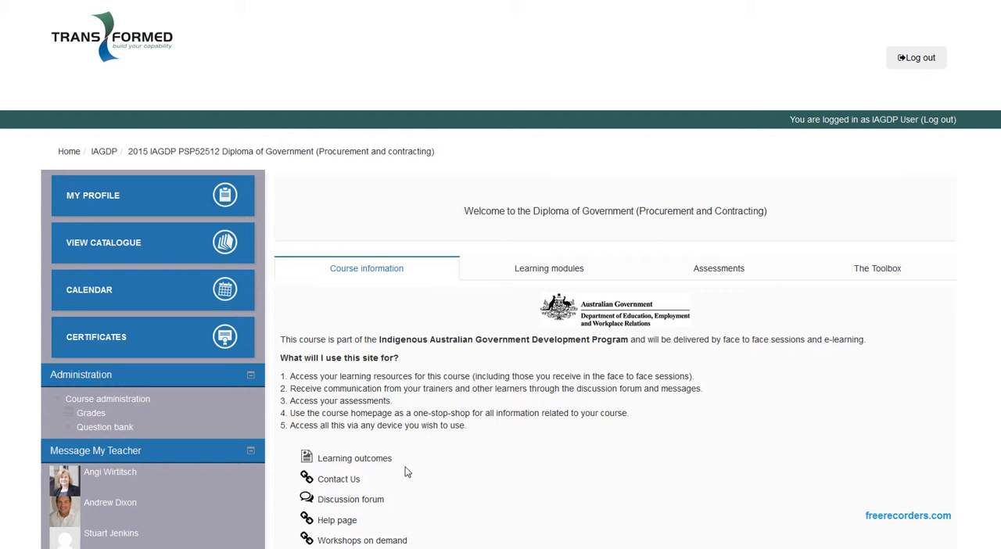
{"action": "mouse_move", "coordinate": [338, 479]}
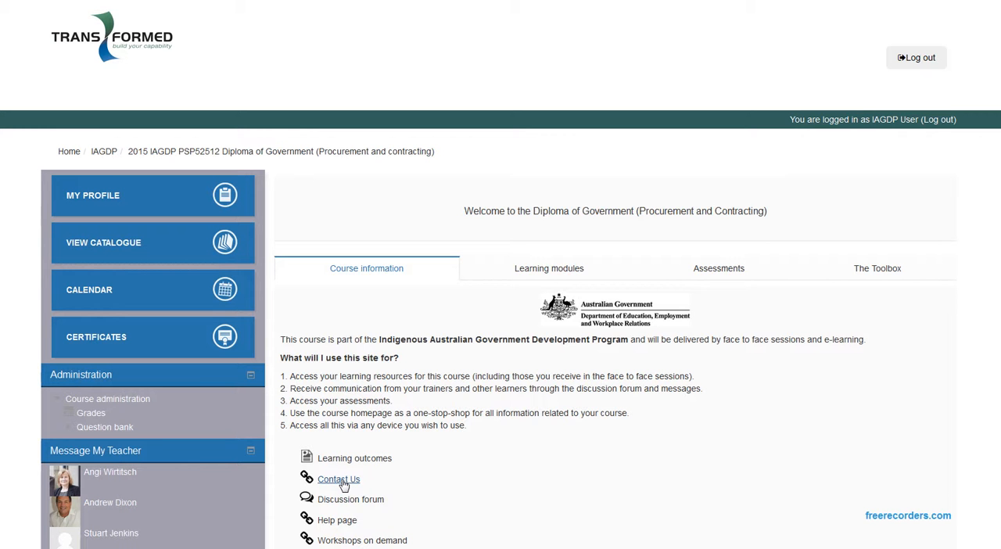
{"action": "mouse_move", "coordinate": [311, 472]}
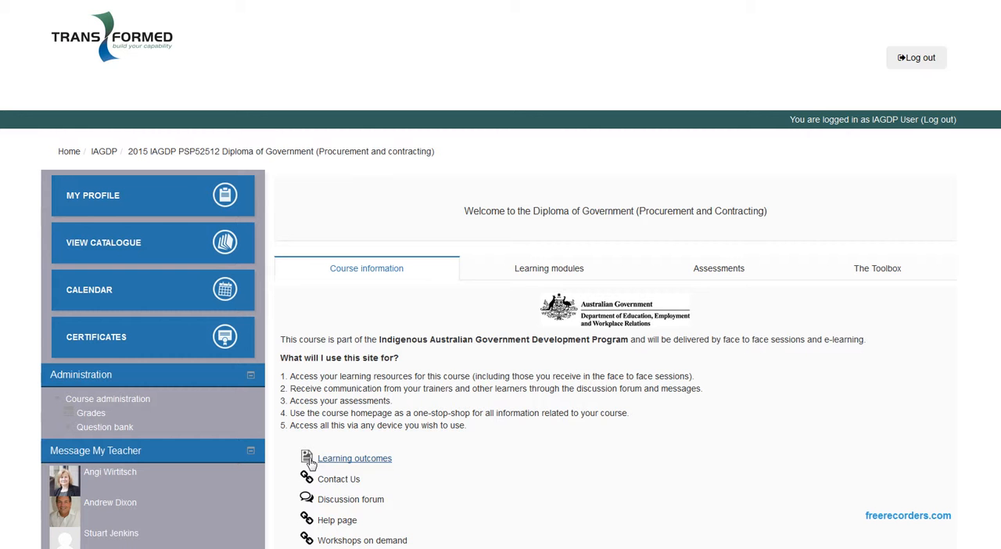
{"action": "mouse_move", "coordinate": [549, 268]}
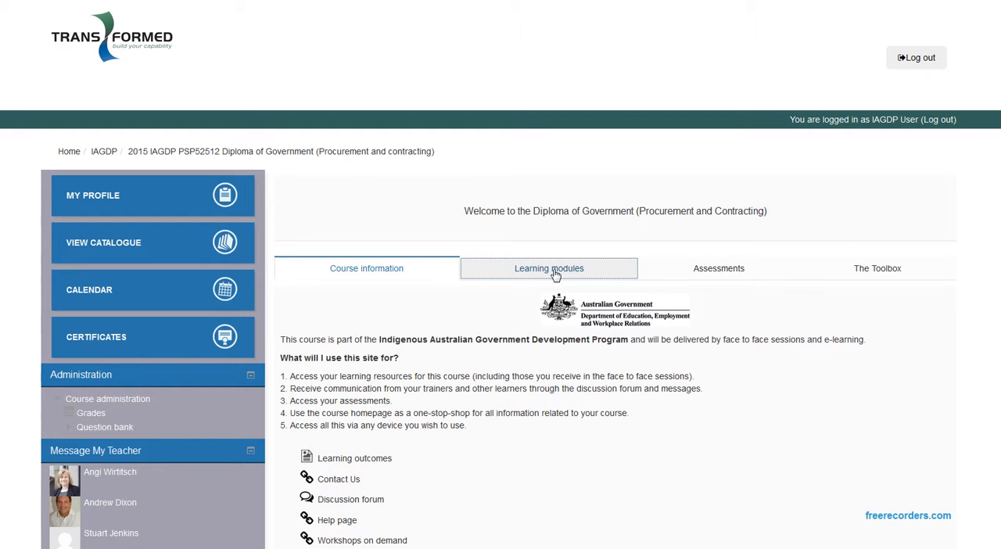
Show the Learning modules tab and scroll through the Working in government modules
{"action": "left_click", "coordinate": [548, 268]}
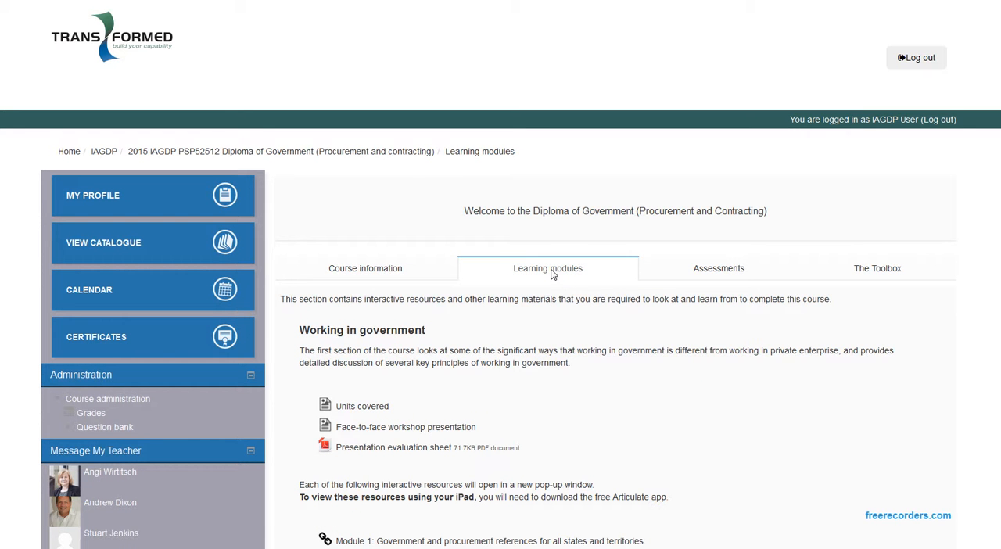
{"action": "mouse_move", "coordinate": [570, 279]}
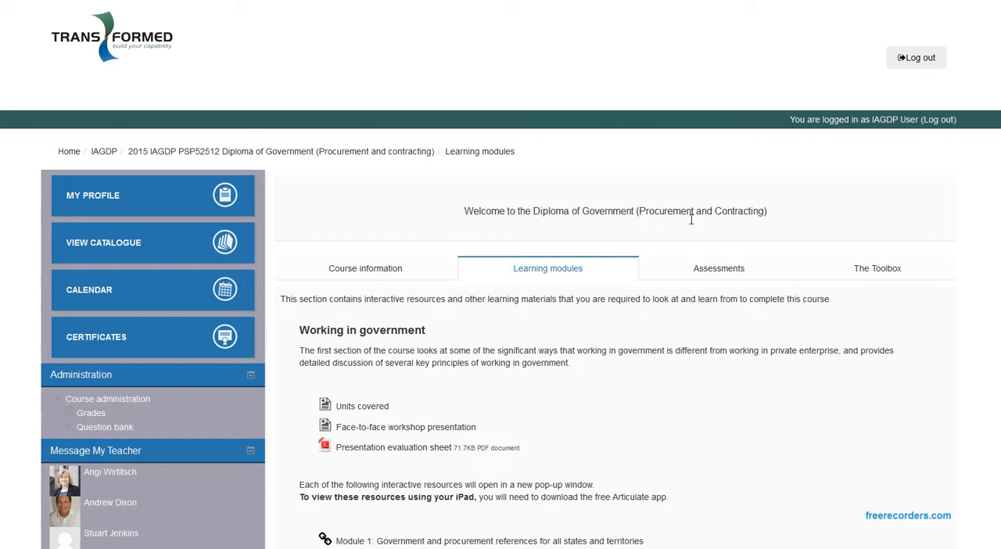
{"action": "mouse_move", "coordinate": [333, 346]}
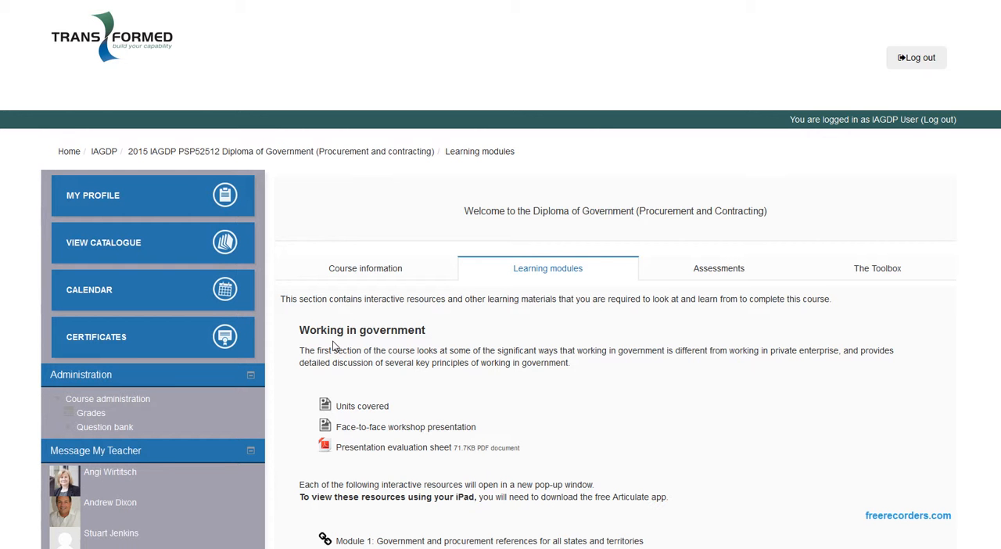
{"action": "scroll", "scroll_direction": "down", "scroll_amount": 3}
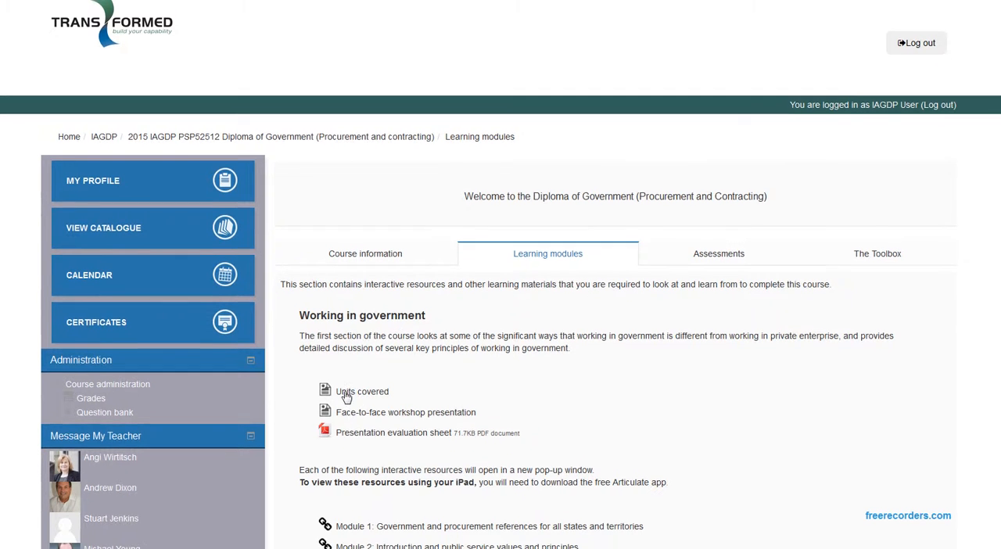
{"action": "scroll", "scroll_direction": "down", "scroll_amount": 3}
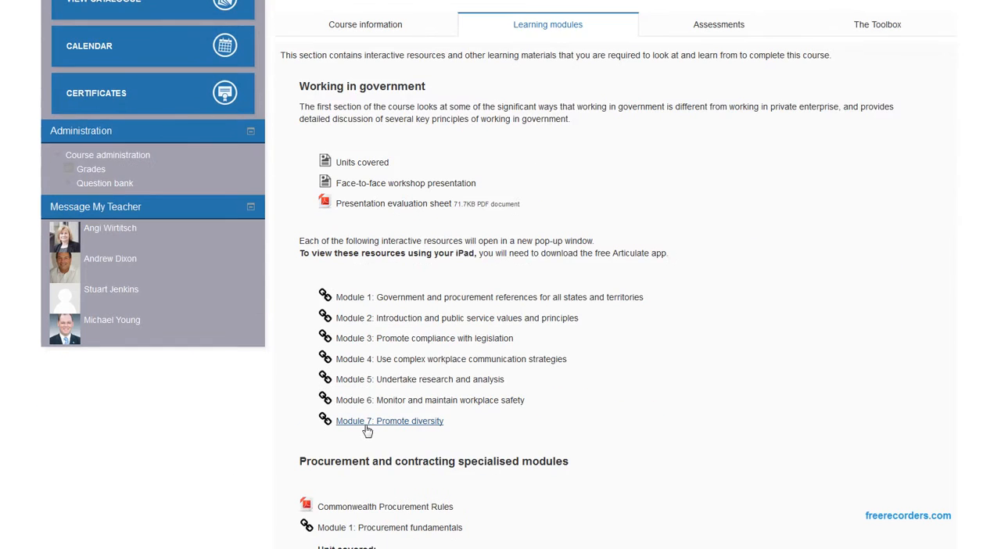
{"action": "scroll", "scroll_direction": "down", "scroll_amount": 3}
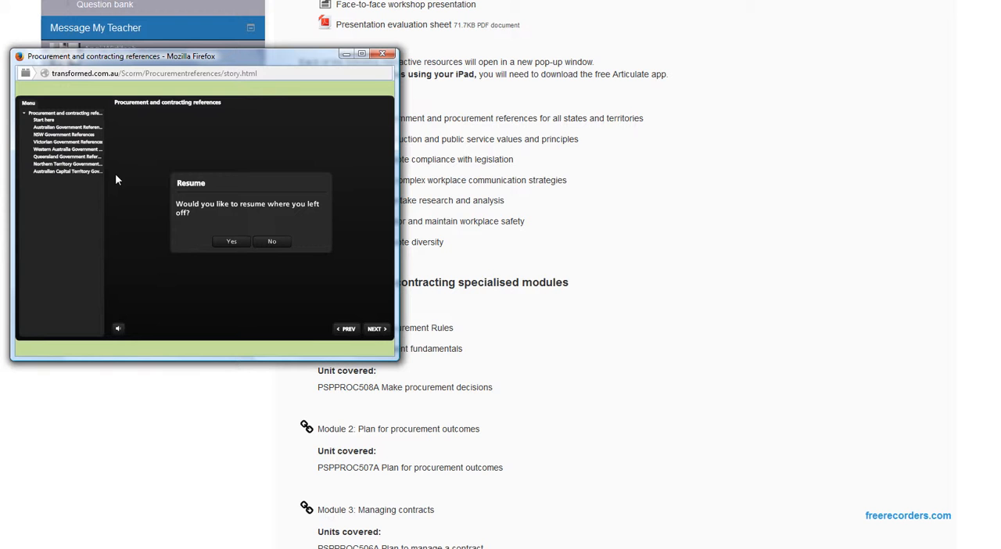
{"action": "mouse_move", "coordinate": [350, 301]}
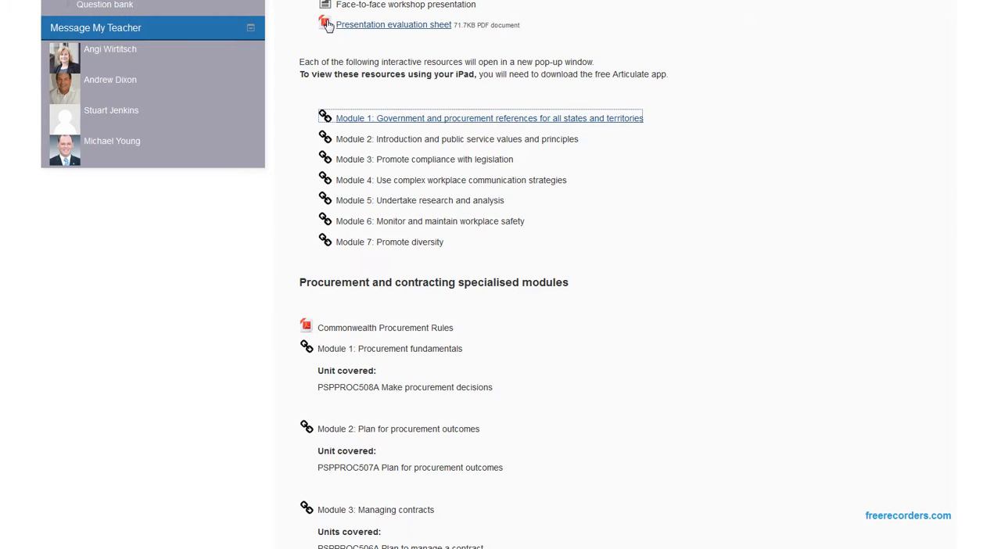
{"action": "scroll", "scroll_direction": "up", "scroll_amount": 3}
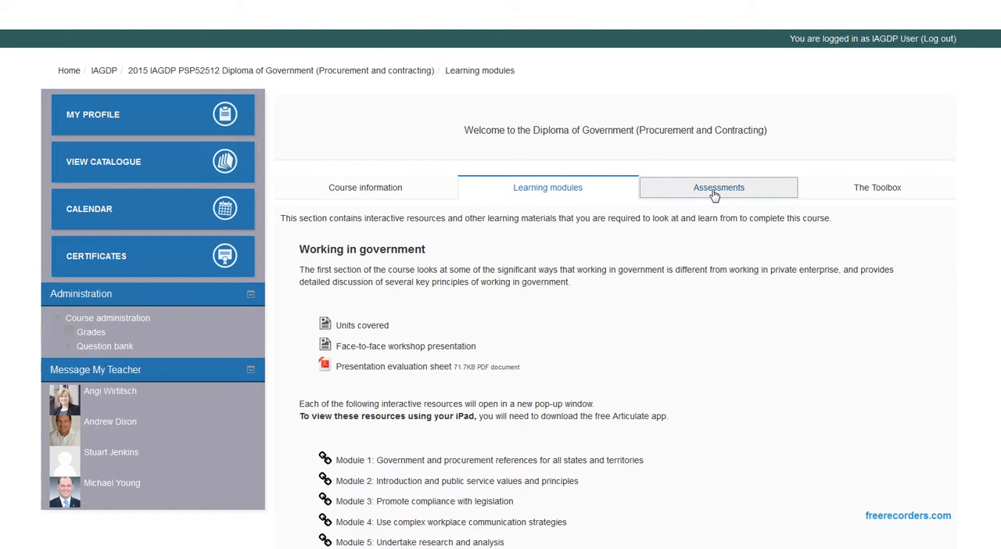
Show the Assessments tab and scroll through the working-in-government and procurement assessment links
{"action": "left_click", "coordinate": [716, 187]}
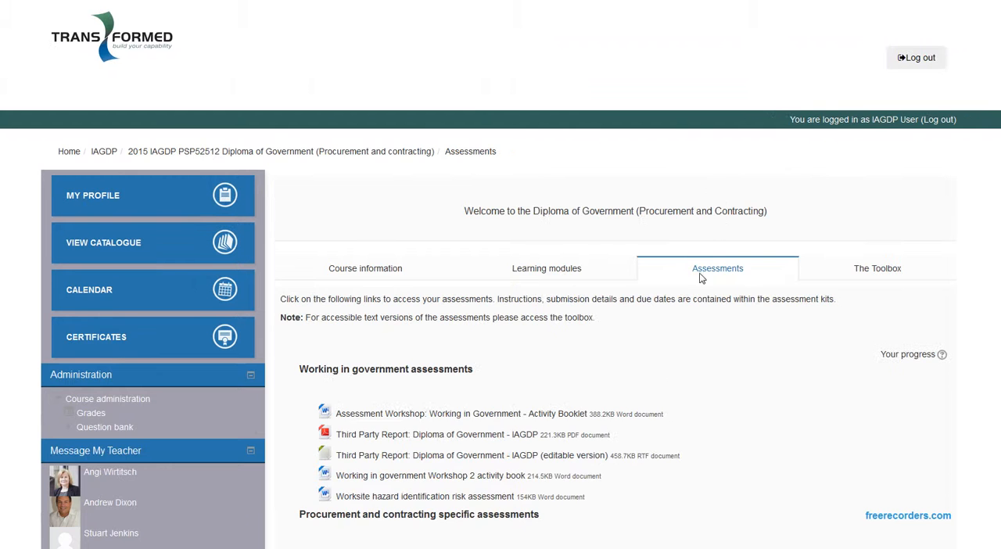
{"action": "scroll", "scroll_direction": "down", "scroll_amount": 3}
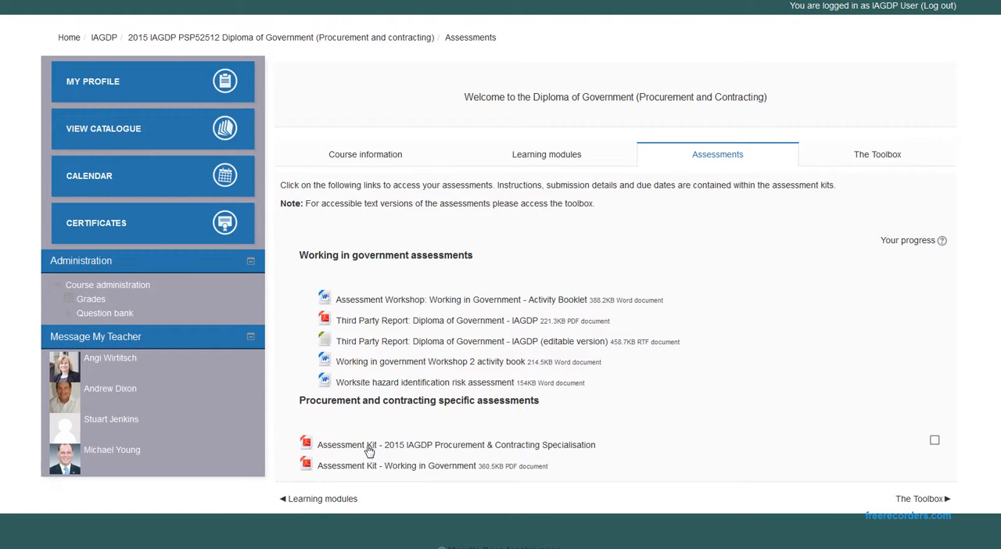
{"action": "mouse_move", "coordinate": [614, 288]}
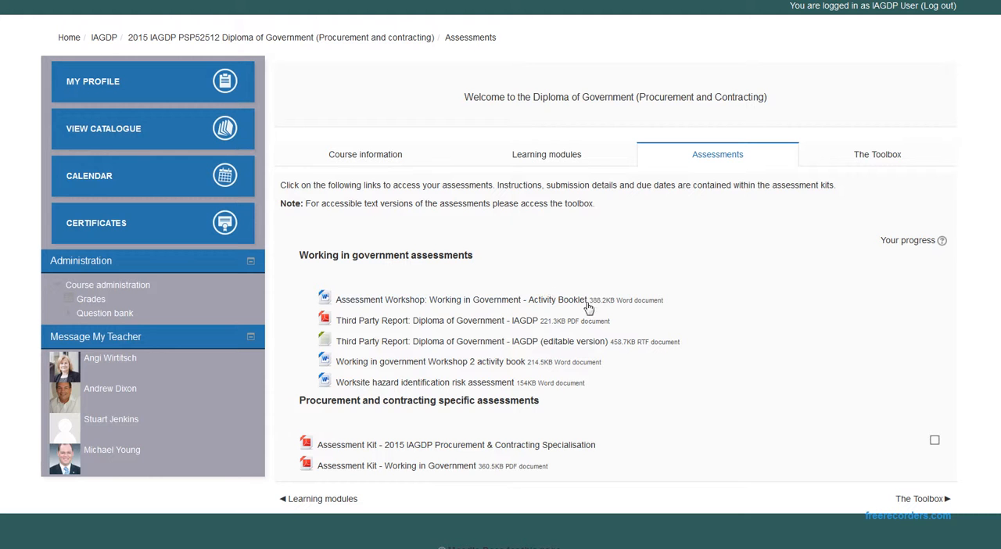
{"action": "mouse_move", "coordinate": [526, 311]}
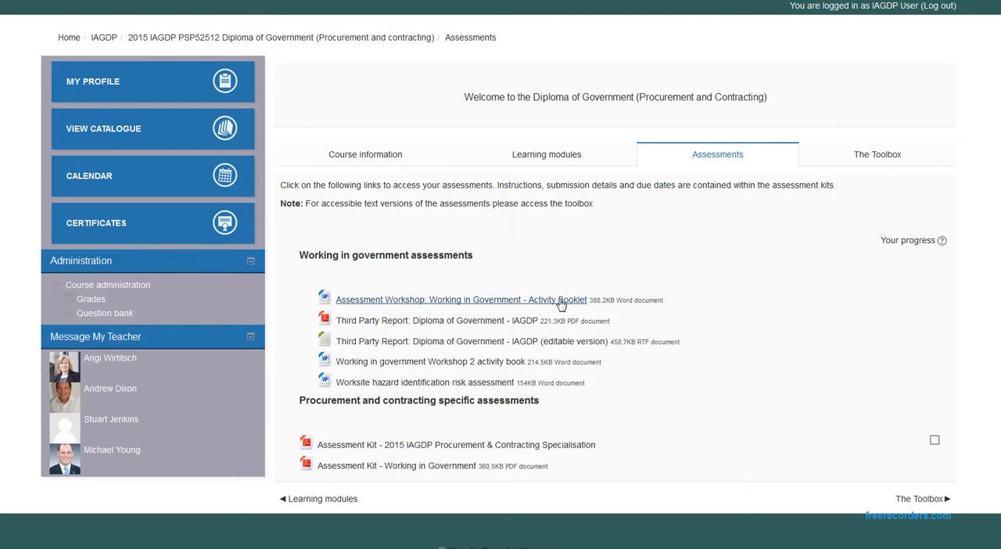
{"action": "mouse_move", "coordinate": [885, 161]}
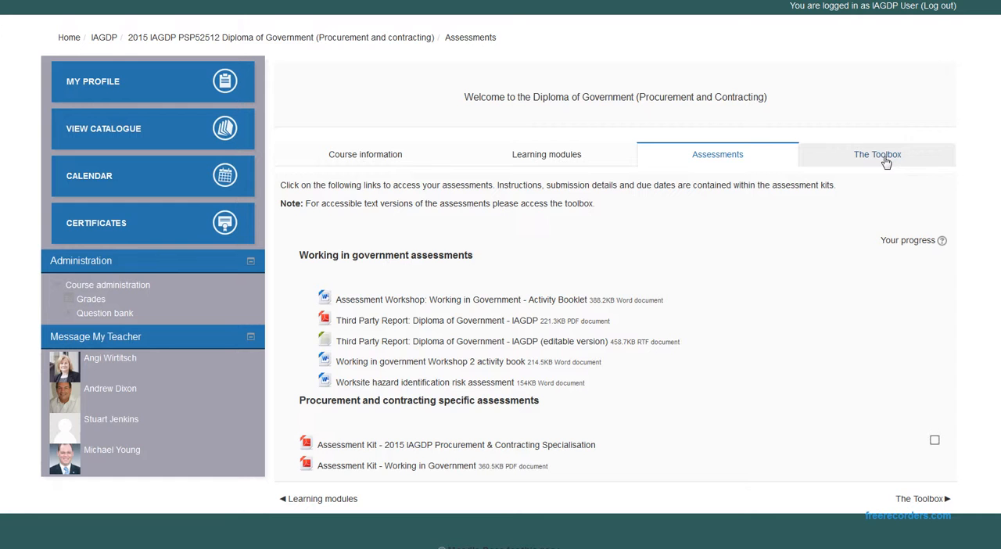
Open The Toolbox tab and browse its assessment files and PDF module versions
{"action": "left_click", "coordinate": [876, 154]}
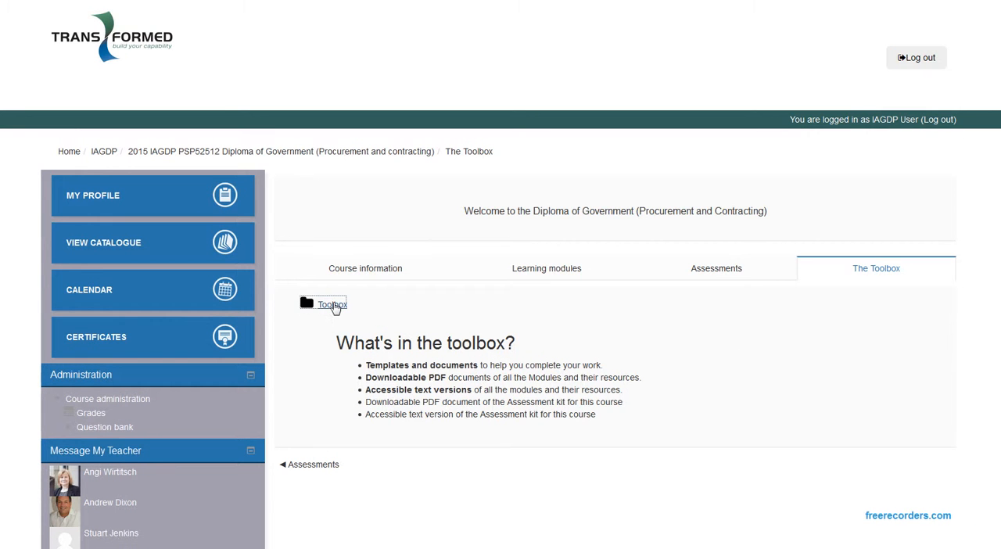
{"action": "left_click", "coordinate": [332, 304]}
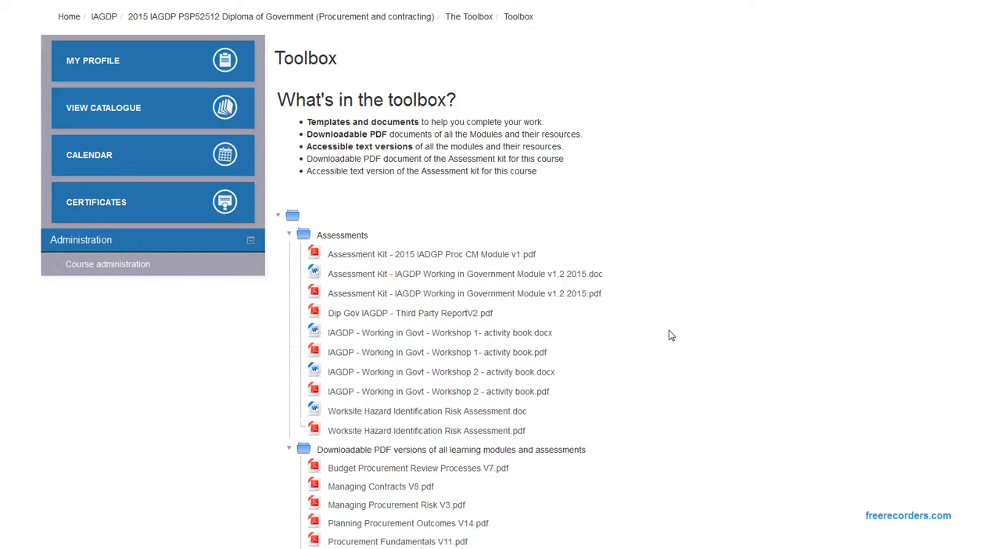
{"action": "scroll", "scroll_direction": "down", "scroll_amount": 3}
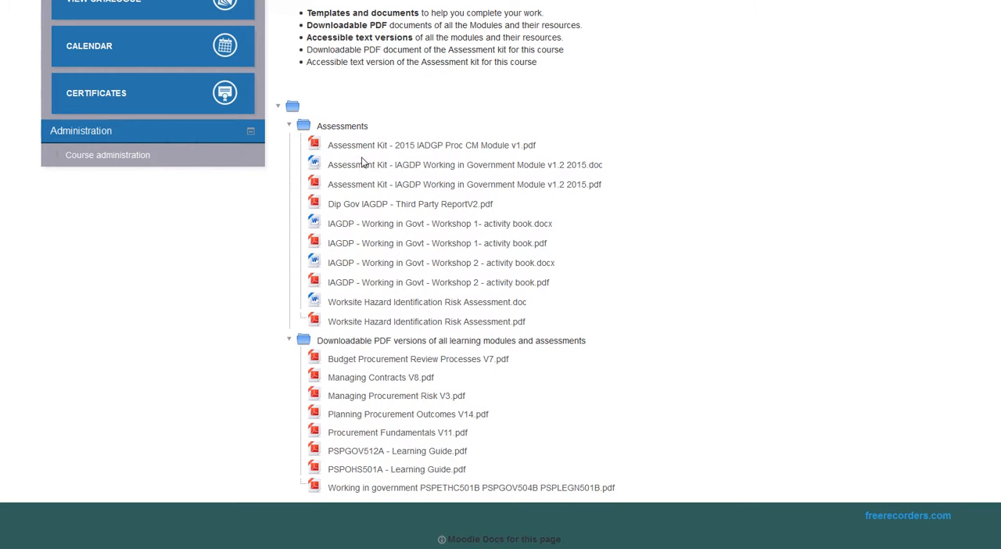
{"action": "mouse_move", "coordinate": [561, 242]}
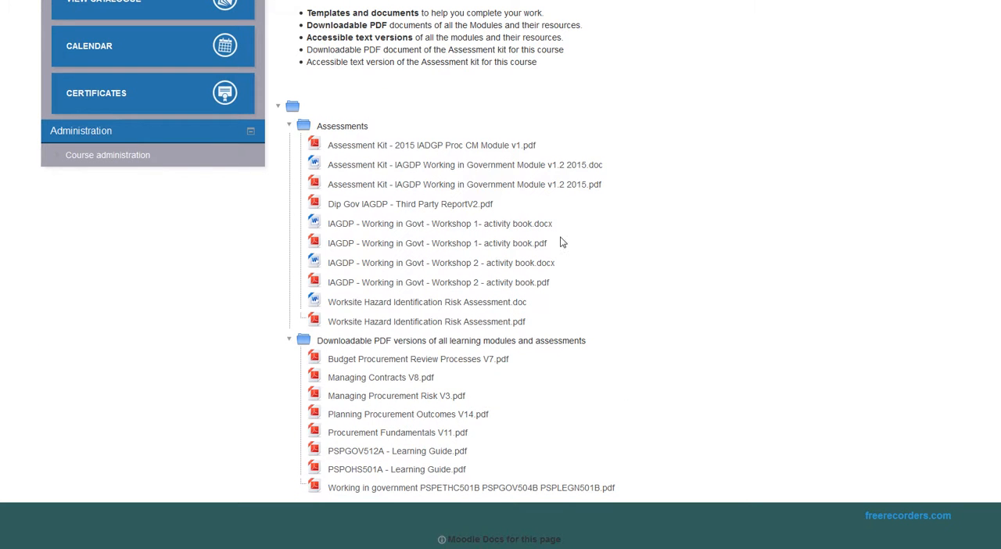
{"action": "mouse_move", "coordinate": [744, 318]}
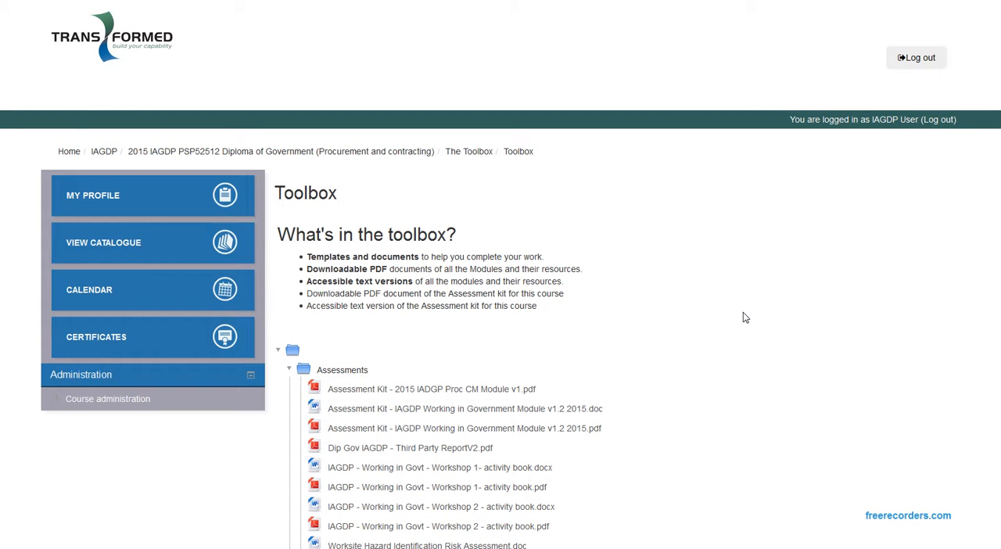
{"action": "mouse_move", "coordinate": [701, 311]}
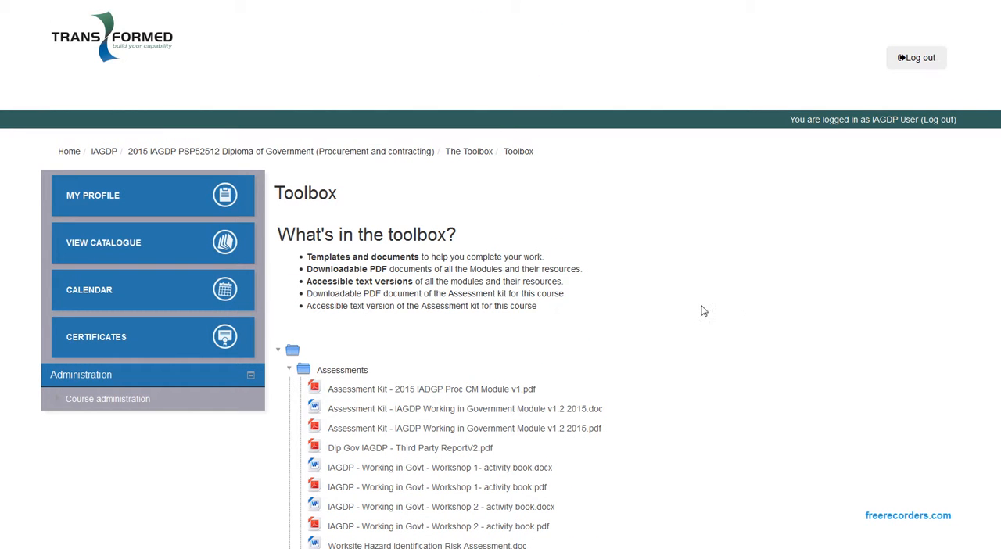
{"action": "mouse_move", "coordinate": [133, 181]}
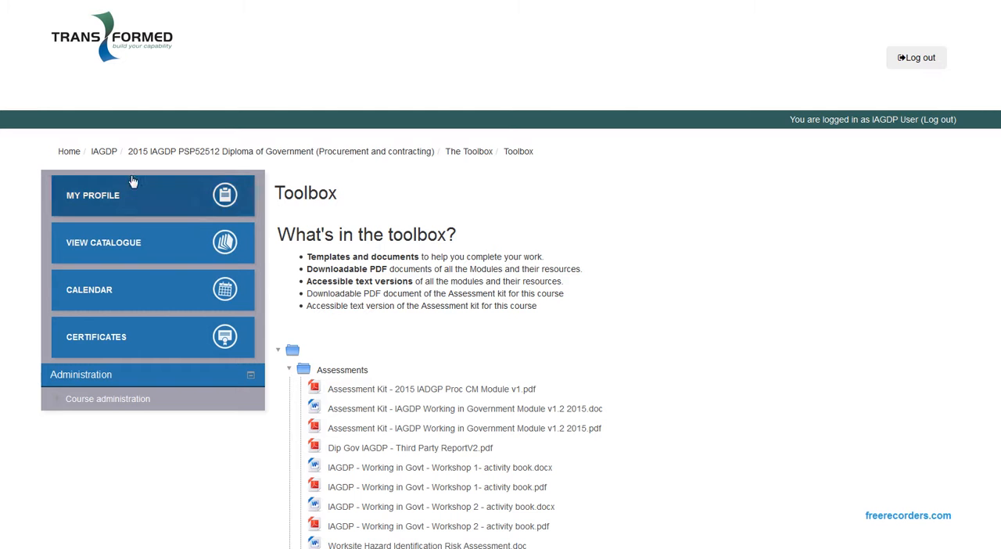
{"action": "mouse_move", "coordinate": [94, 199]}
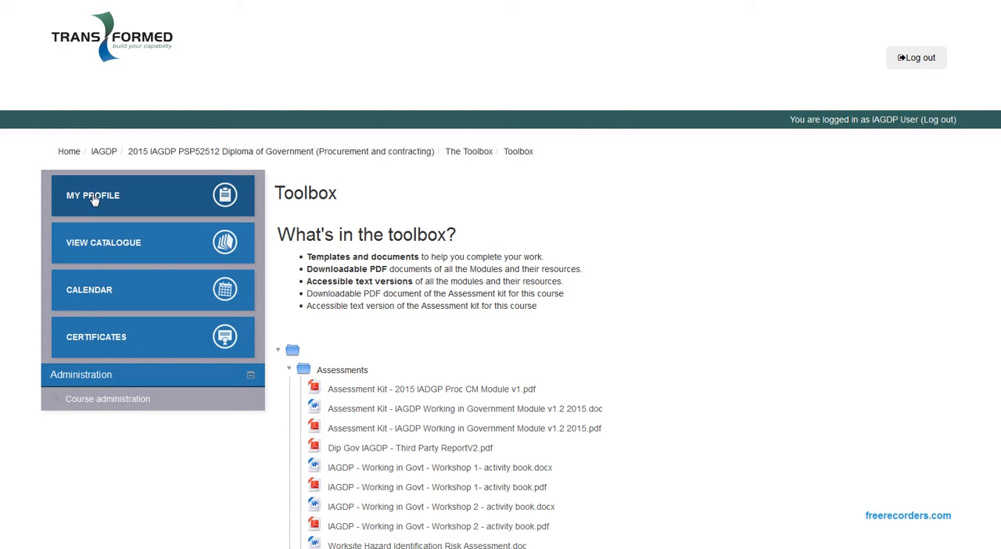
{"action": "mouse_move", "coordinate": [87, 201]}
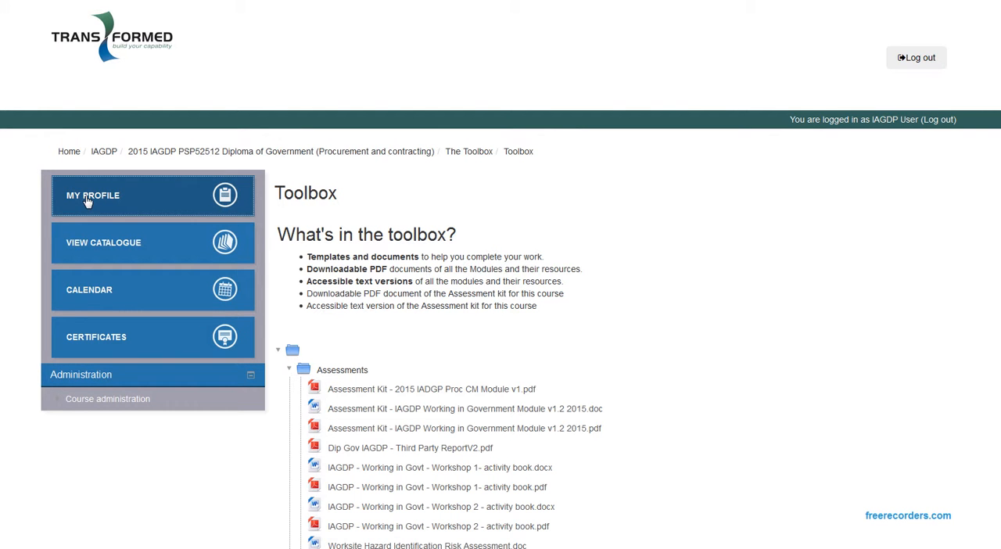
View the learner profile showing 0% completed topics and the enrolled Diploma course
{"action": "left_click", "coordinate": [93, 195]}
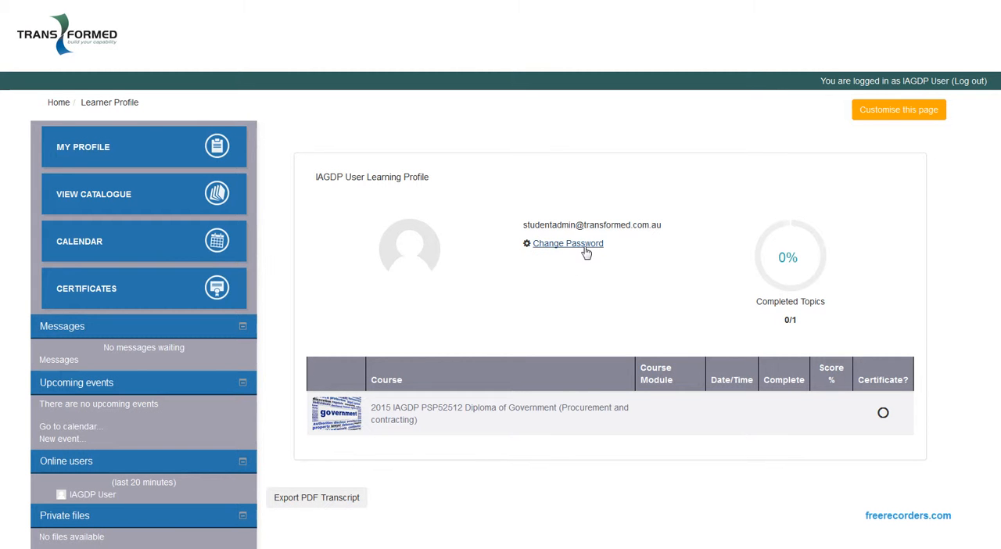
{"action": "mouse_move", "coordinate": [611, 262]}
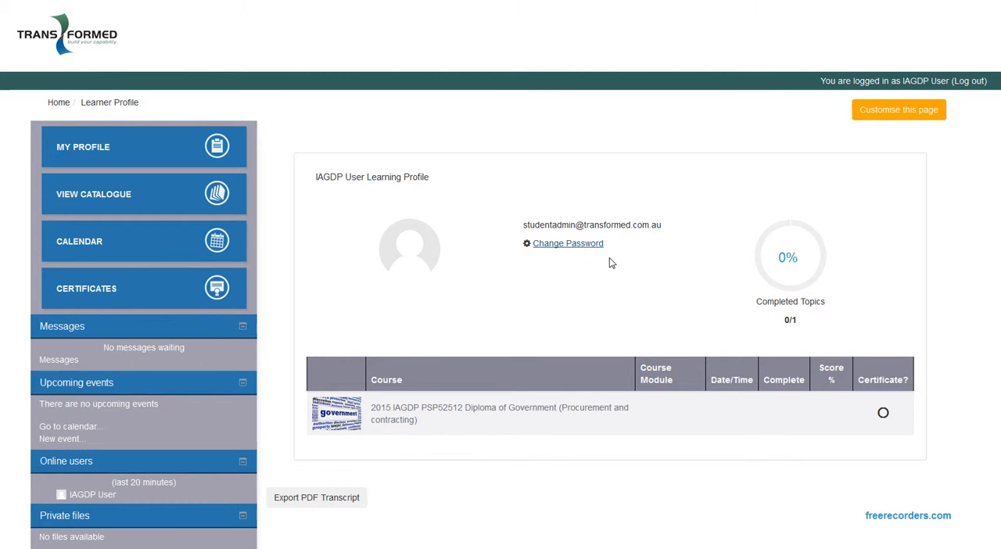
{"action": "mouse_move", "coordinate": [119, 201]}
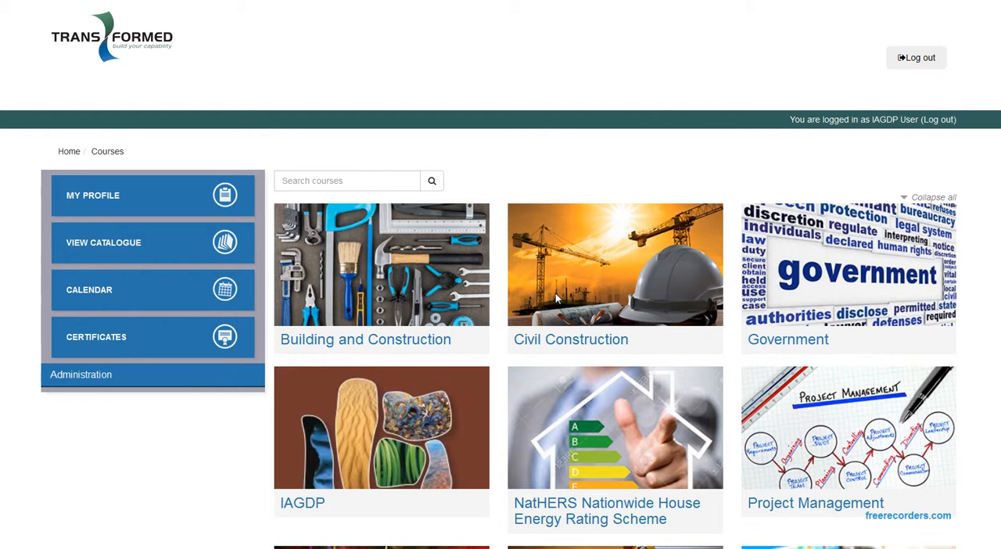
{"action": "mouse_move", "coordinate": [97, 295]}
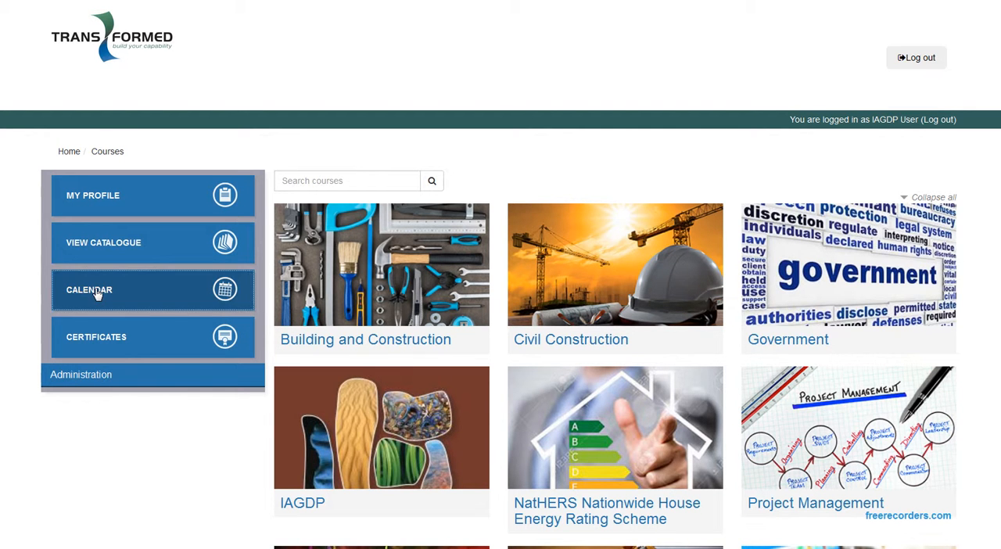
Open the Calendar page from the left block, showing no upcoming events
{"action": "left_click", "coordinate": [89, 289]}
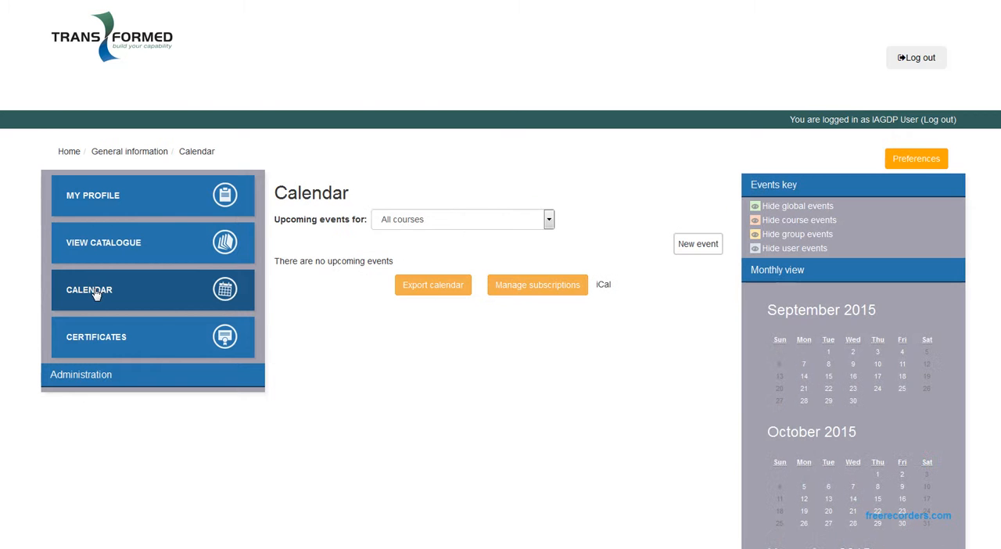
{"action": "mouse_move", "coordinate": [670, 282]}
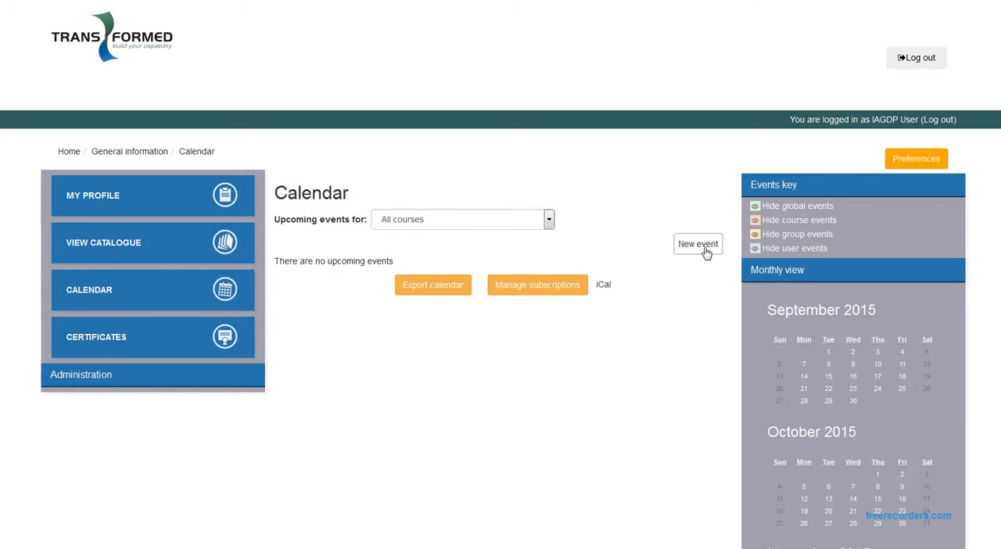
{"action": "mouse_move", "coordinate": [702, 252]}
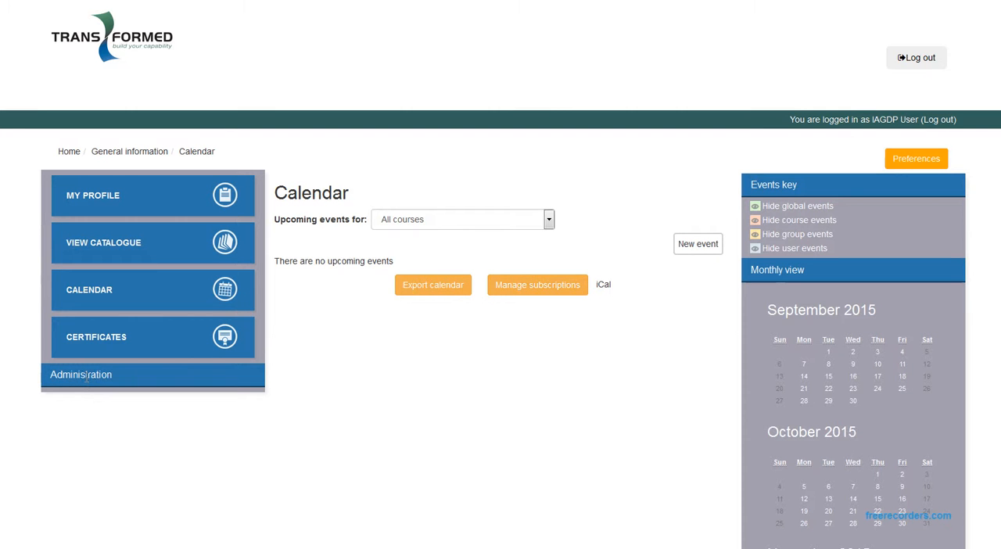
{"action": "mouse_move", "coordinate": [103, 347]}
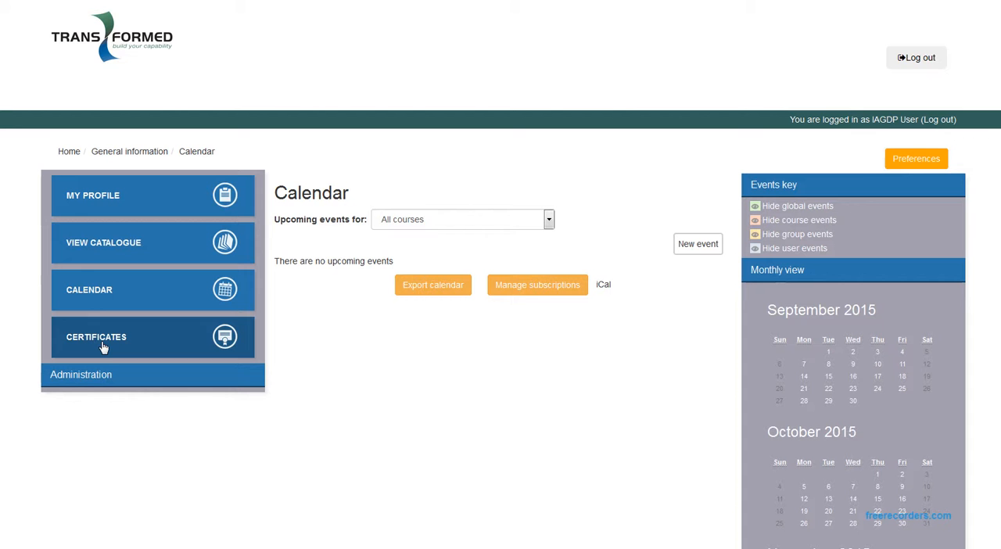
{"action": "mouse_move", "coordinate": [911, 73]}
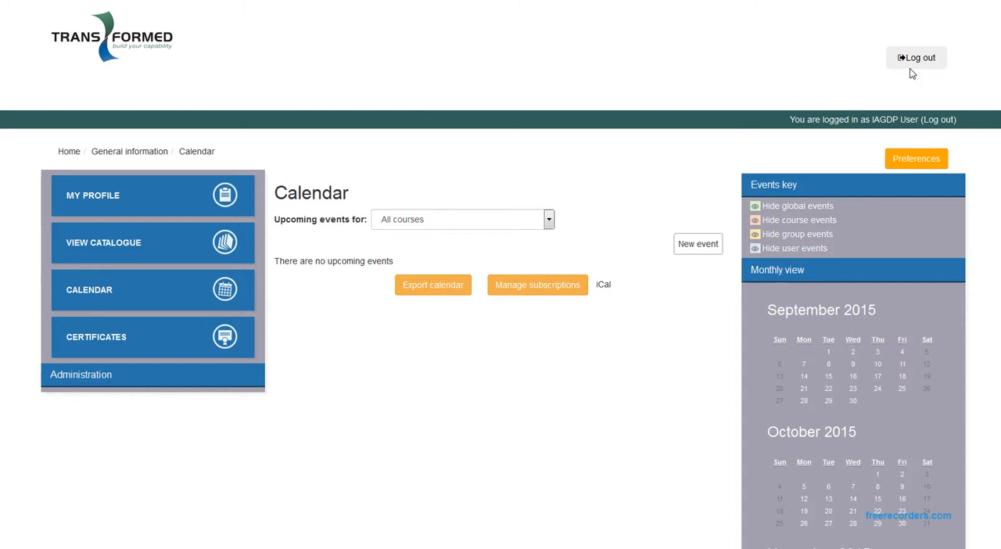
{"action": "mouse_move", "coordinate": [919, 64]}
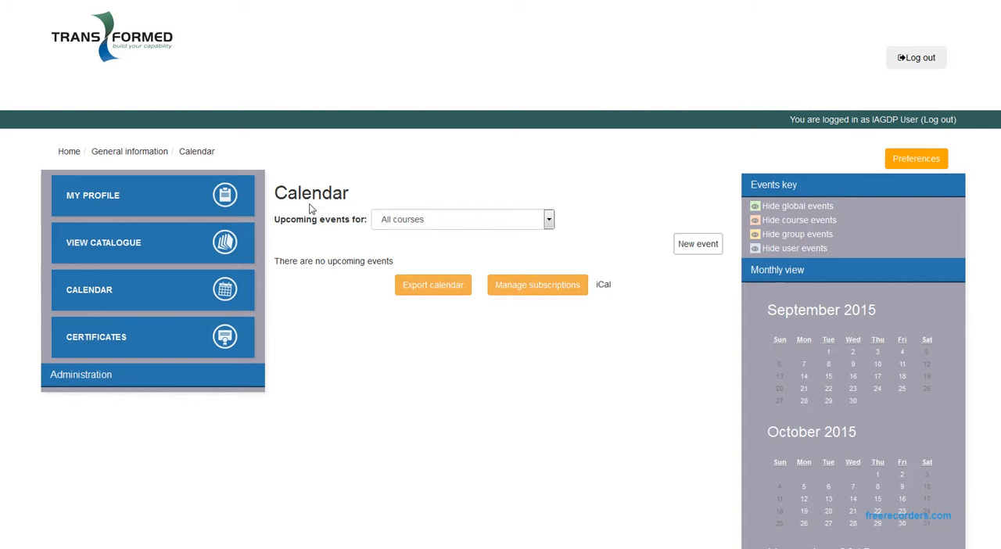
{"action": "mouse_move", "coordinate": [114, 156]}
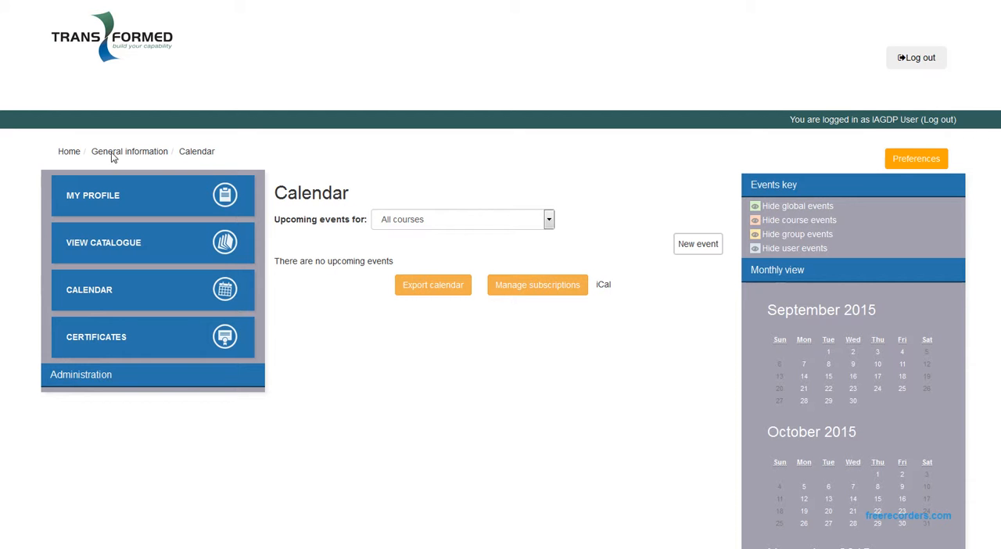
{"action": "mouse_move", "coordinate": [517, 213]}
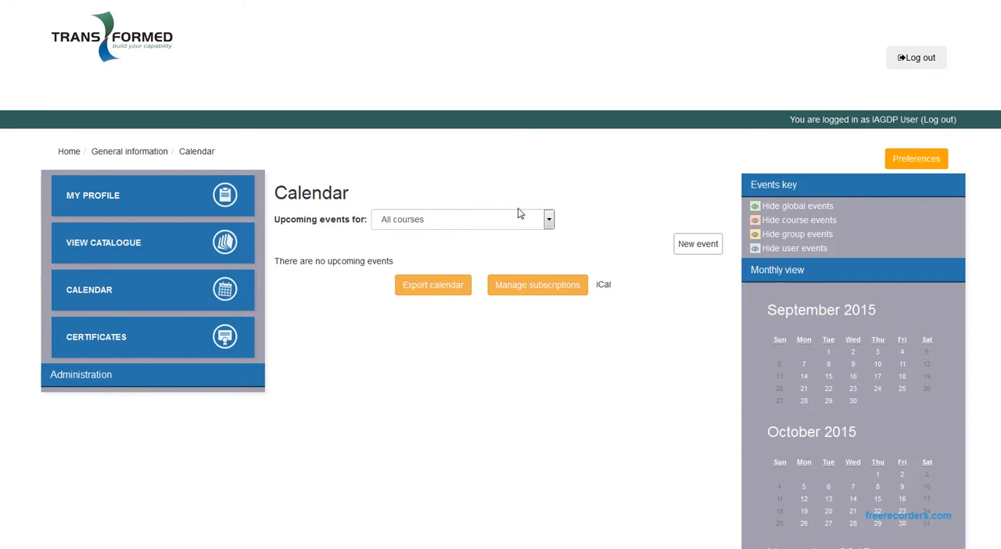
{"action": "mouse_move", "coordinate": [610, 193]}
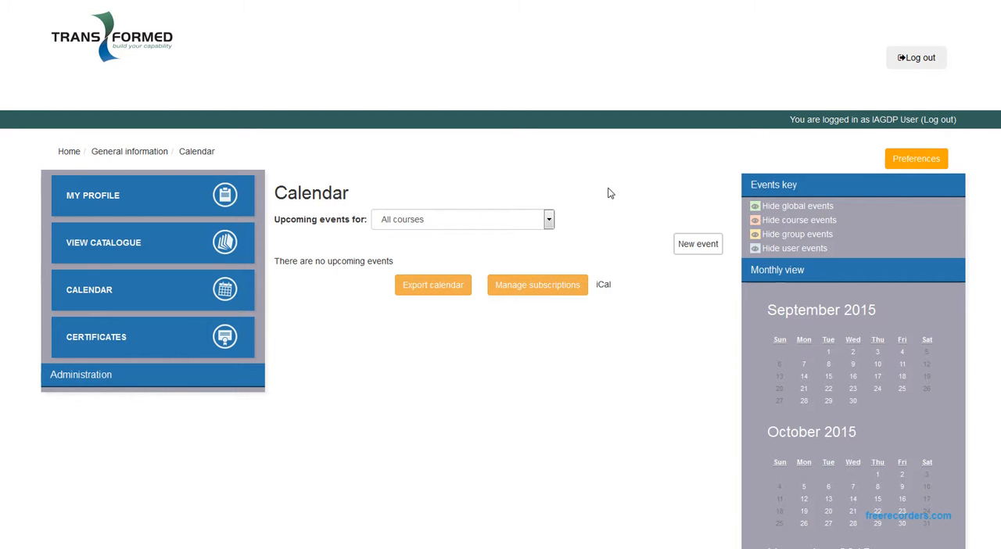
{"action": "mouse_move", "coordinate": [481, 346]}
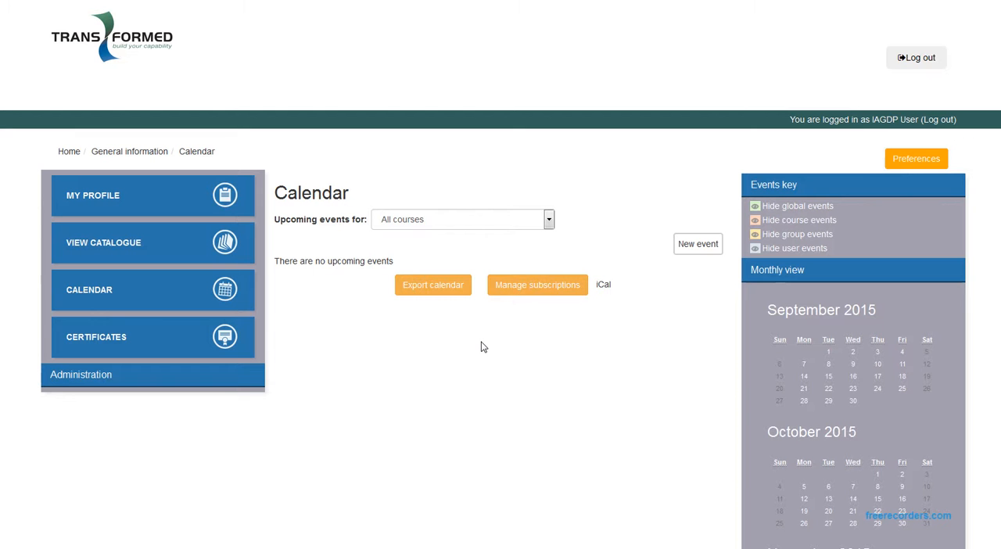